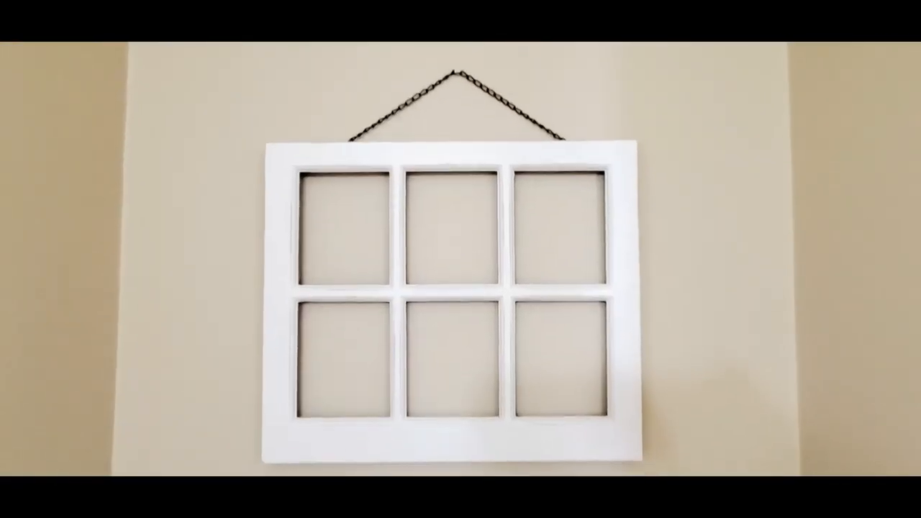
pyautogui.scroll(-3)
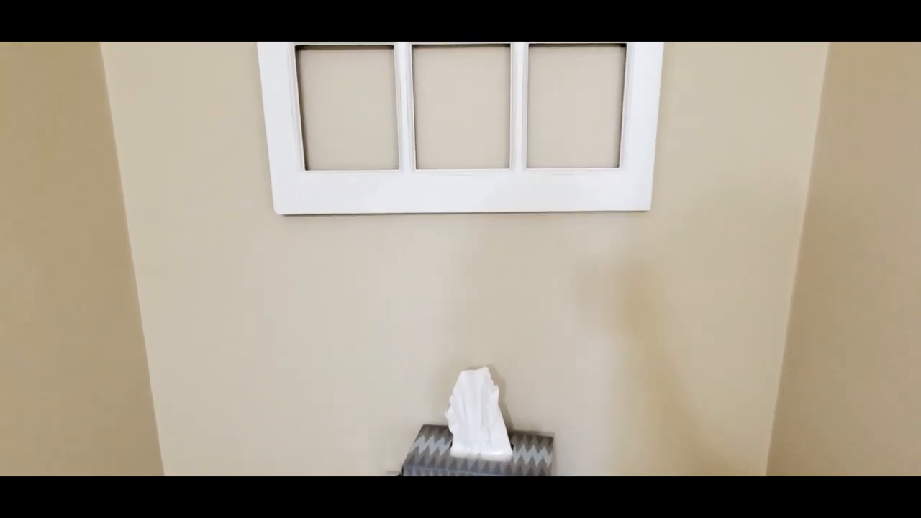